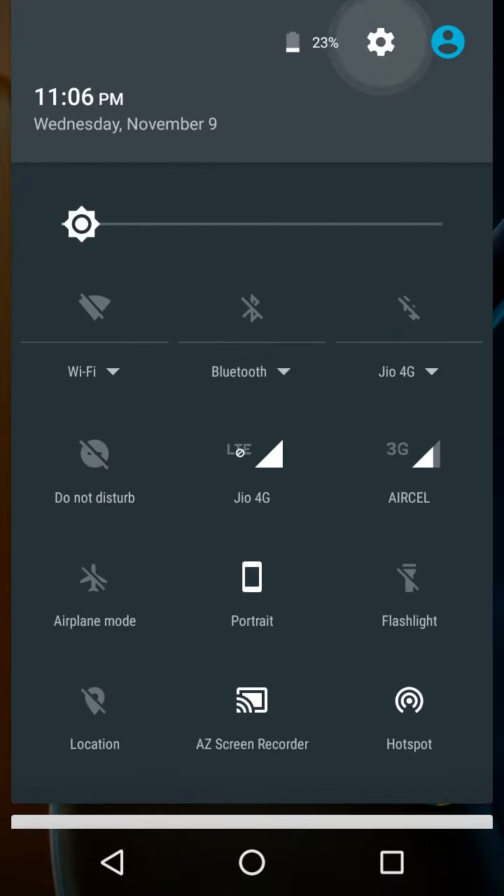
Reach the About phone page from Settings and tap Android version 6.0.1 for its easter egg
left_click(381, 42)
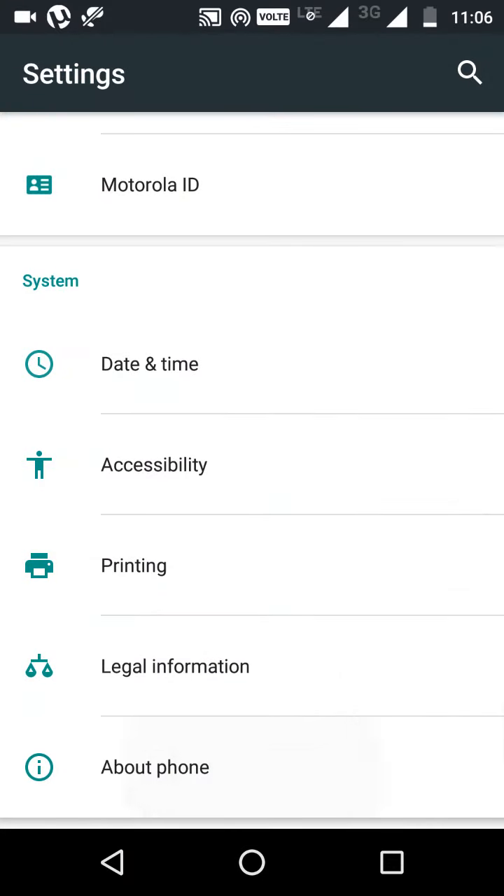
left_click(154, 768)
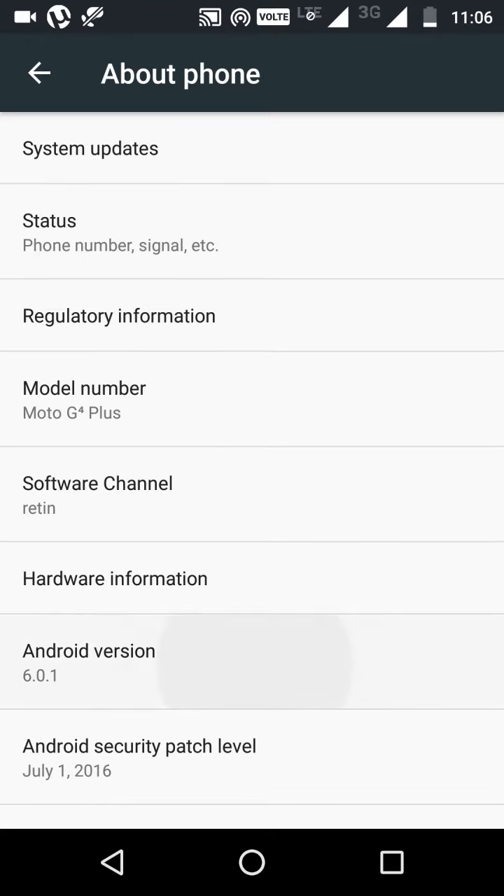
left_click(90, 651)
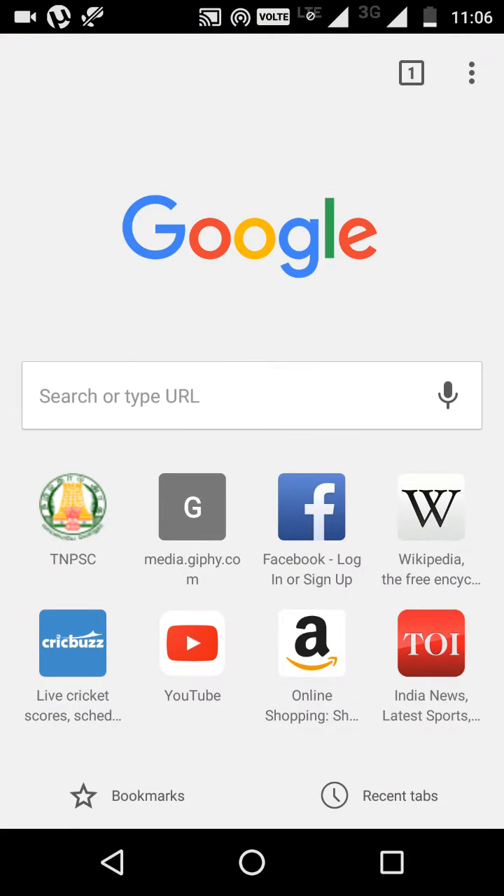
Load m.facebook.com offline to play Chrome's T-Rex dinosaur game, then go home
left_click(311, 507)
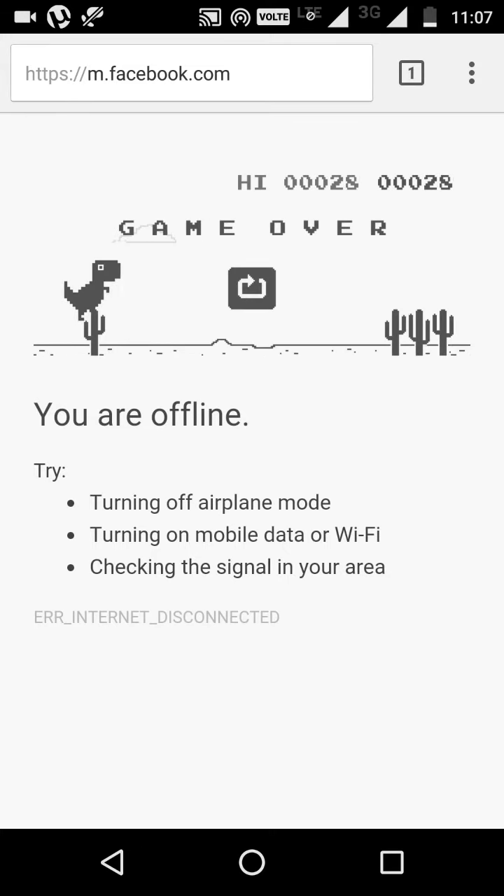
left_click(252, 863)
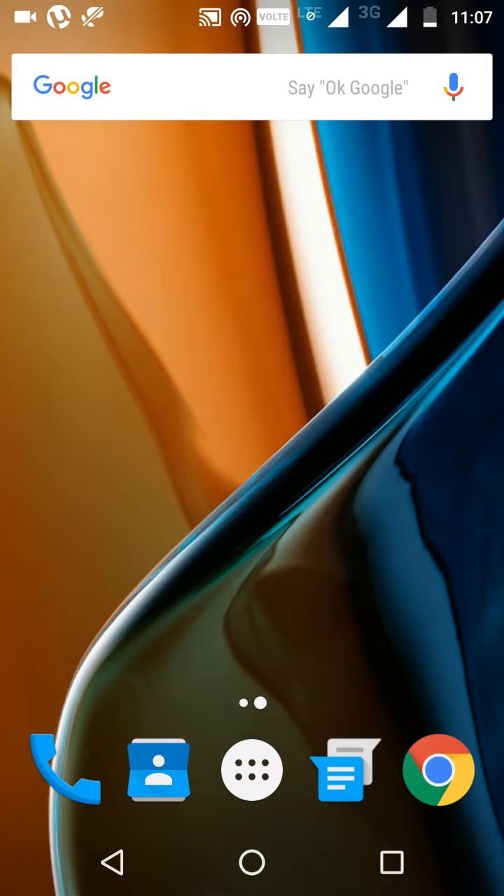
Launch µTorrent from the app drawer and bring up its hidden Snake game
left_click(252, 770)
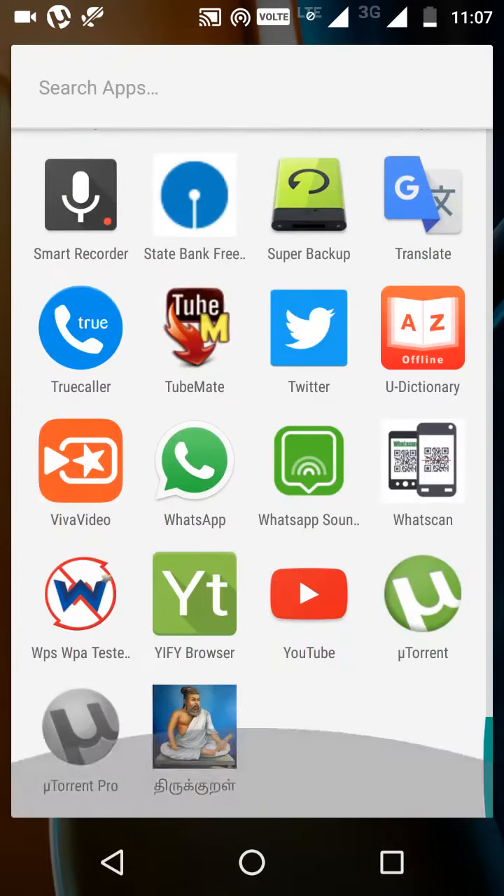
left_click(423, 594)
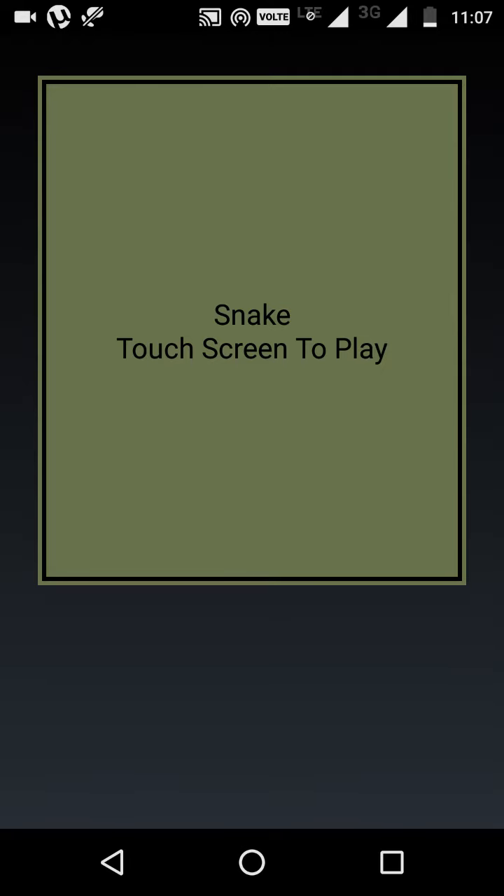
left_click(252, 863)
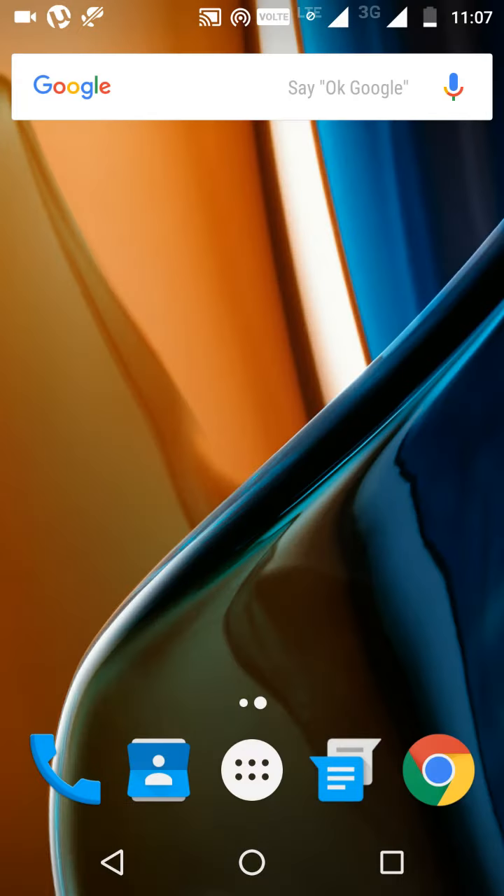
Find Messenger in the app drawer and launch it
left_click(252, 770)
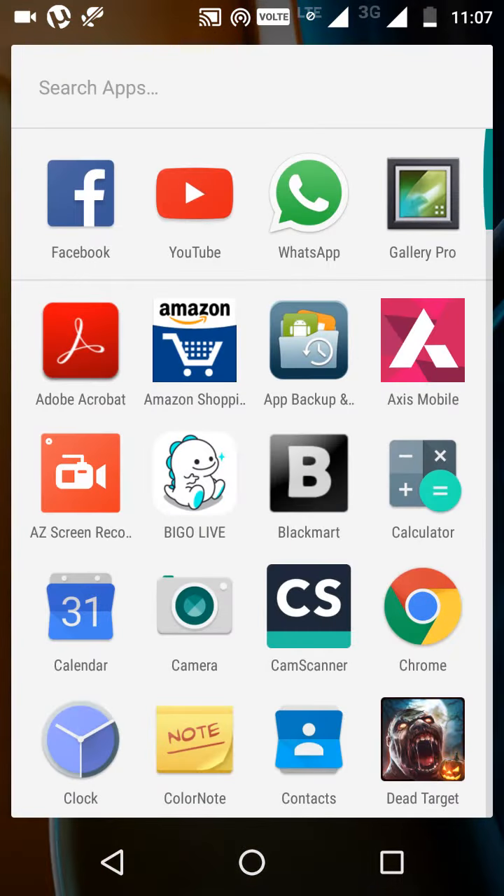
scroll("down", 3)
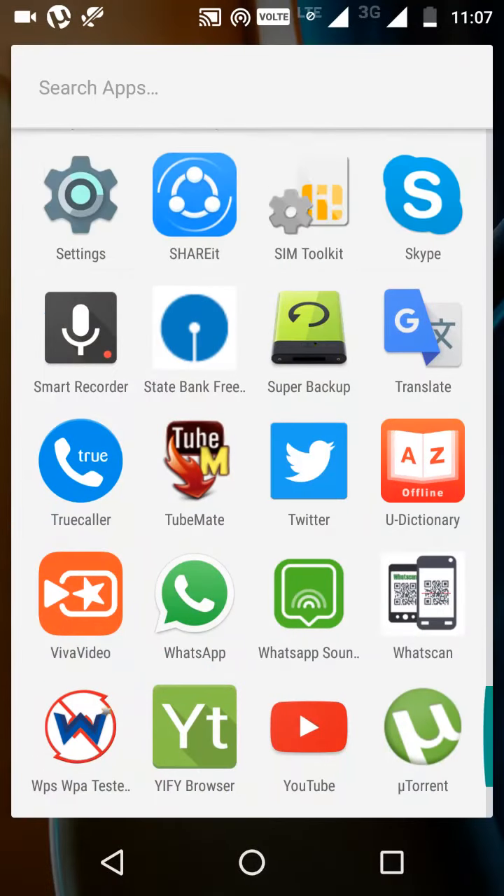
scroll("up", 3)
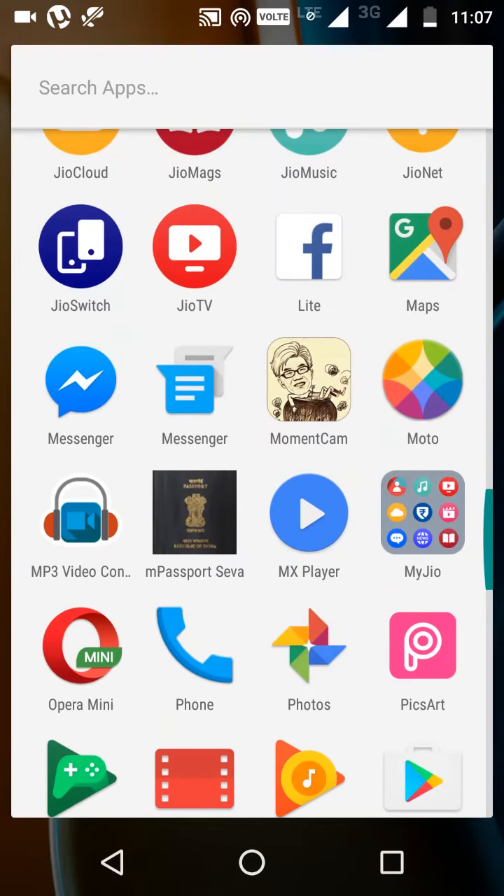
left_click(80, 381)
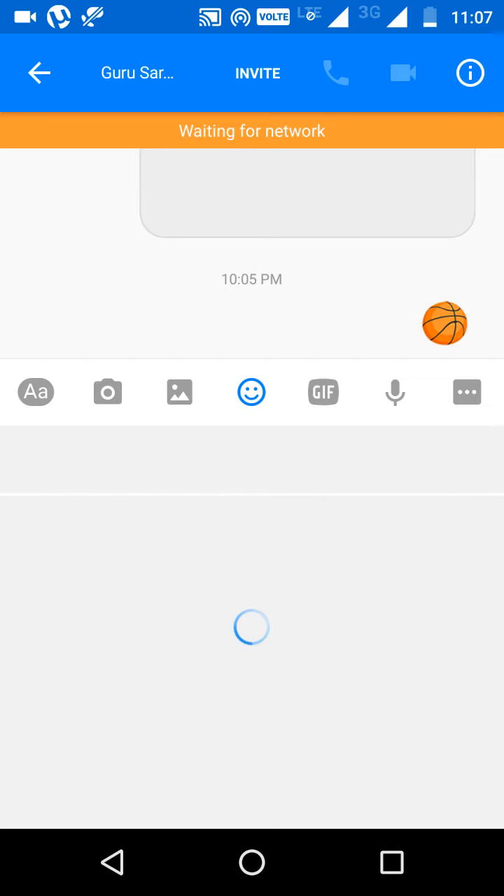
Start the basketball game from the chat's basketball emoji and flick the ball into the hoop
left_click(252, 392)
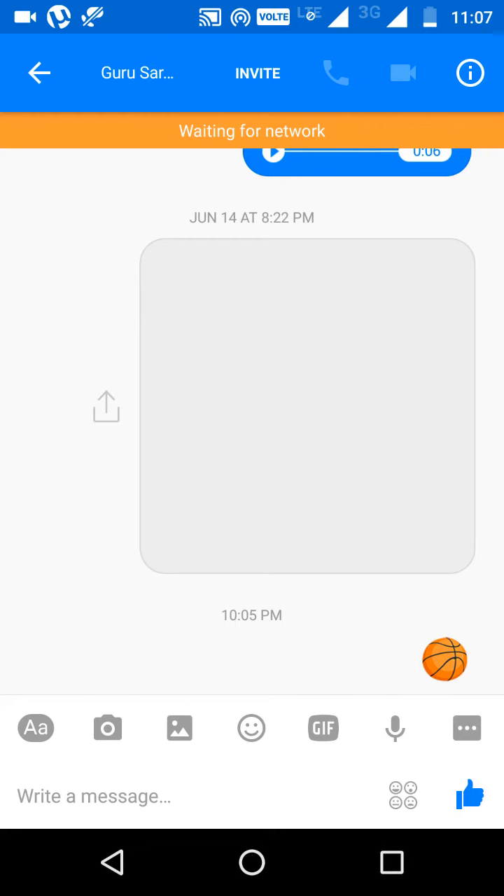
left_click(443, 659)
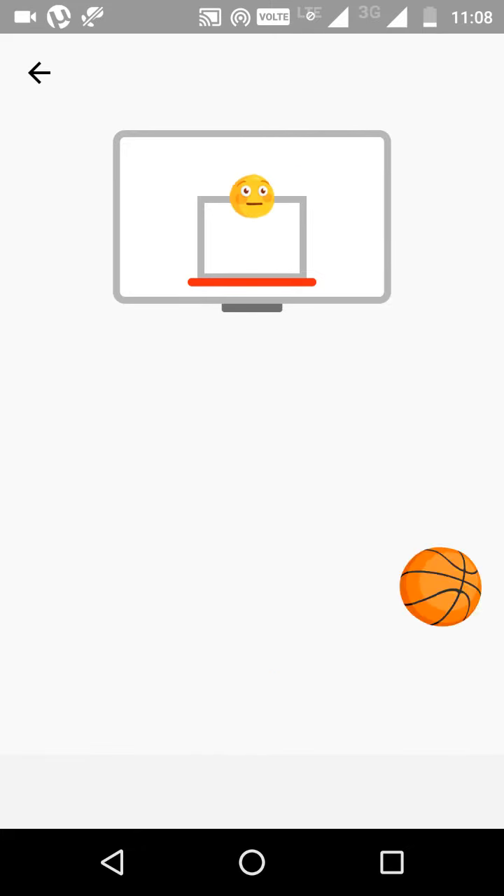
left_click_drag(440, 587, 161, 231)
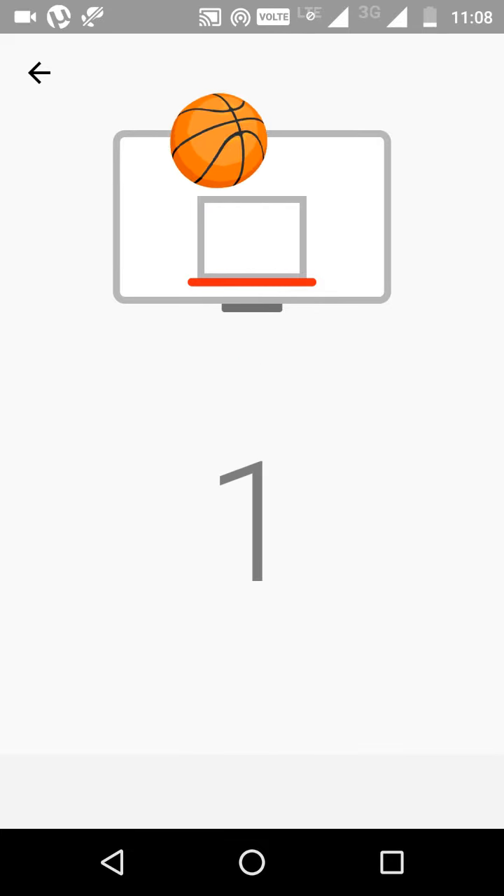
left_click(252, 862)
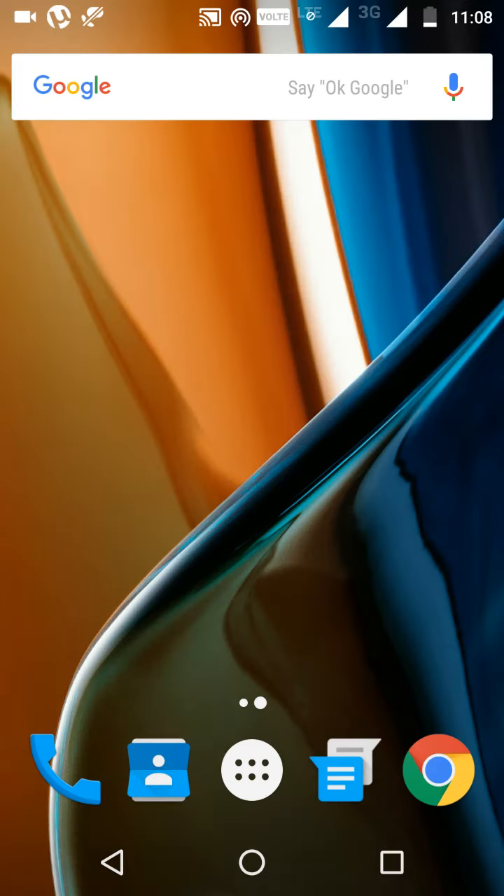
left_click(252, 770)
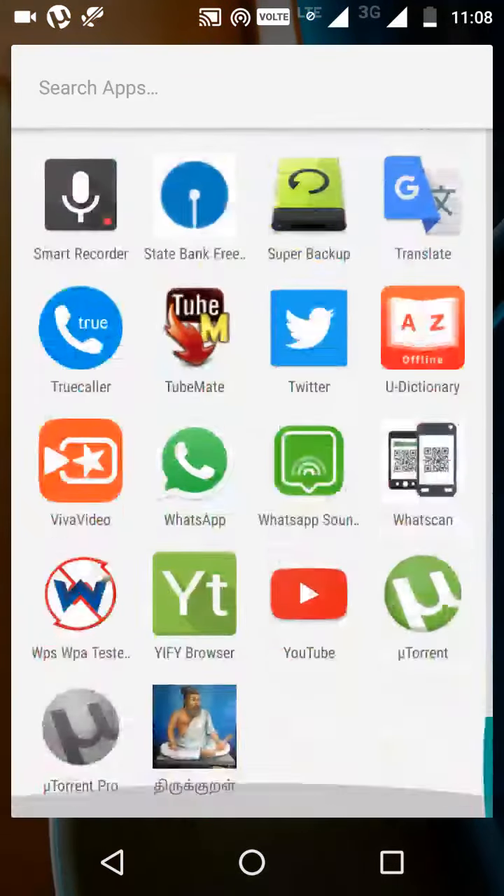
scroll("up", 3)
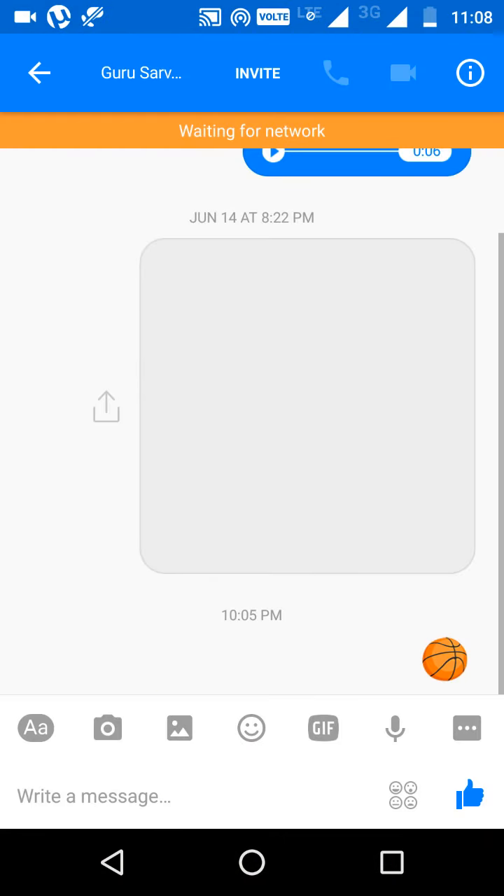
left_click(95, 796)
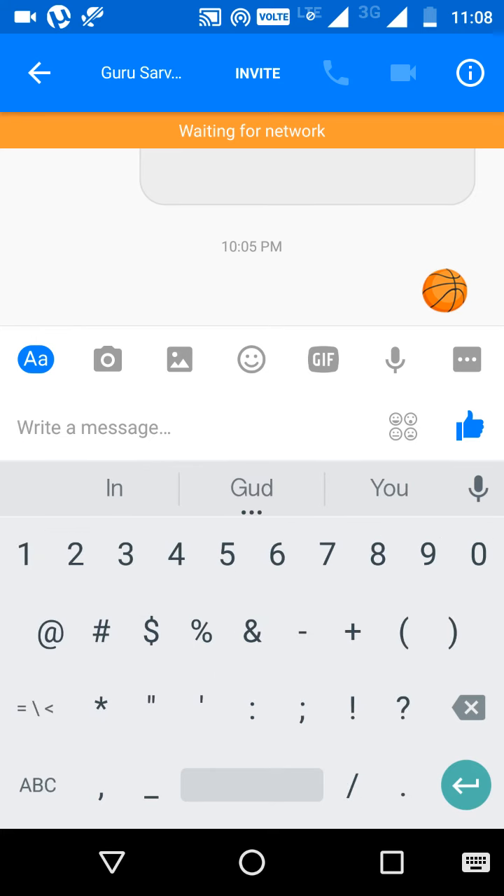
type("@fbche")
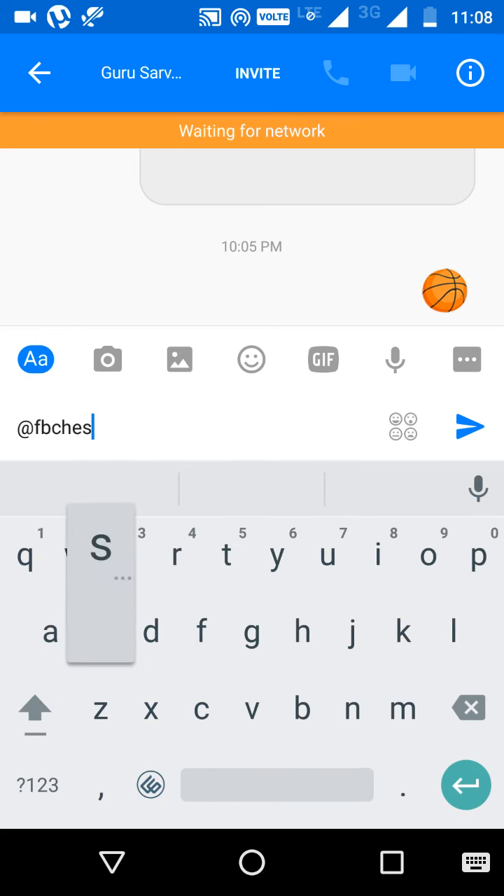
type("s")
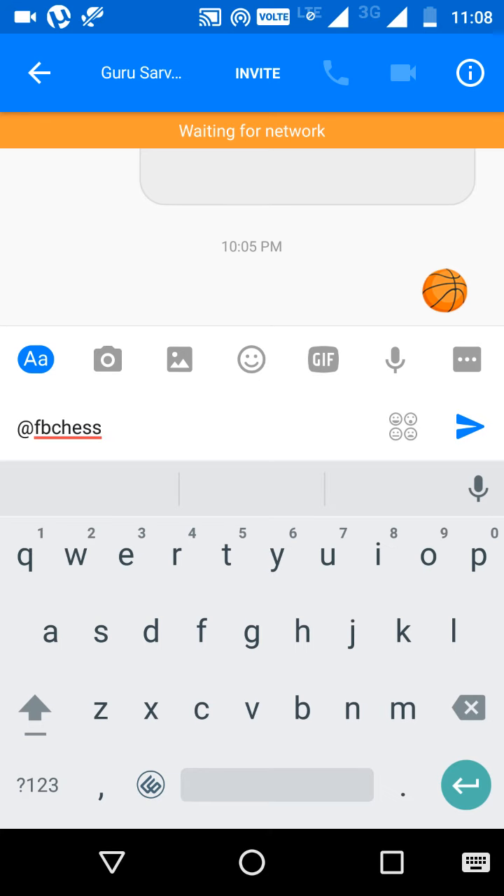
left_click(470, 429)
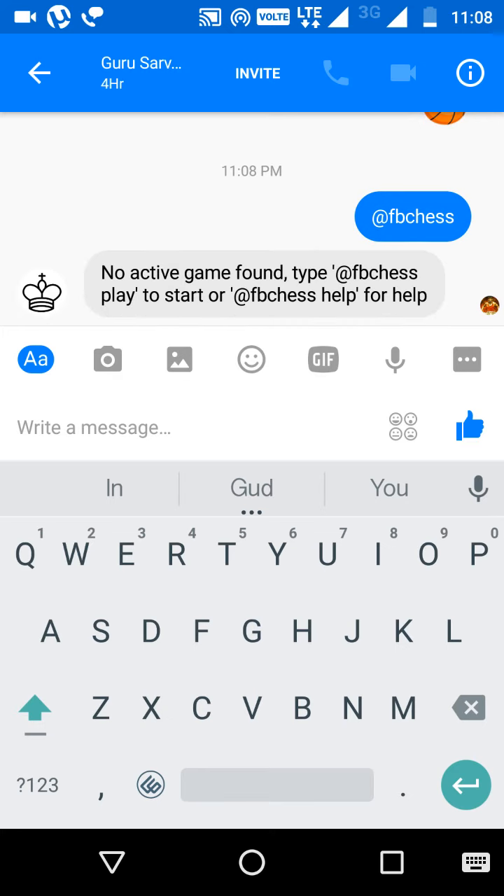
type("@")
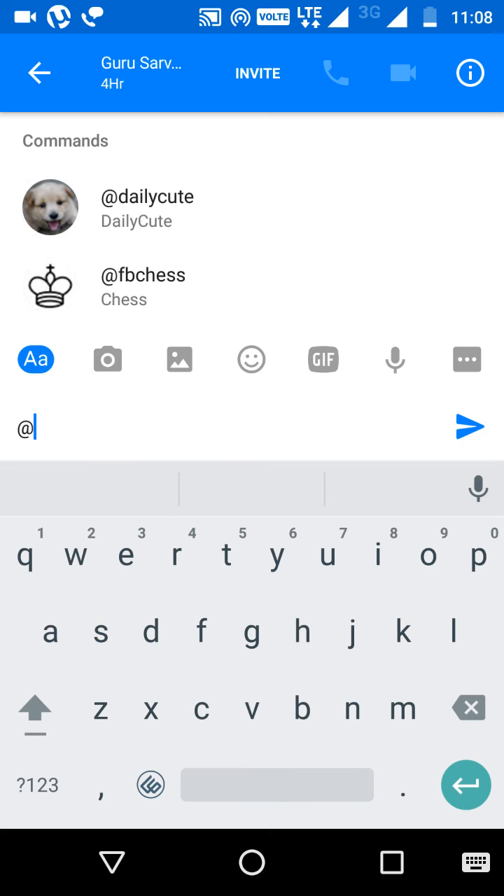
left_click(143, 274)
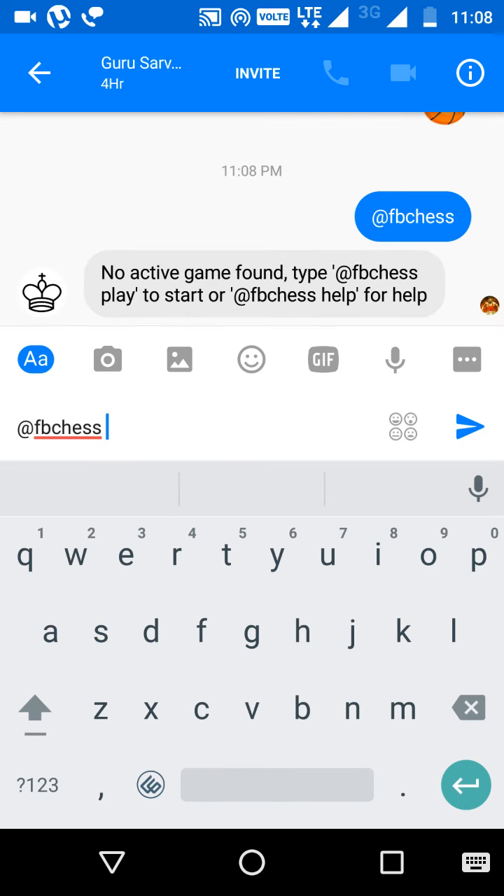
type("play")
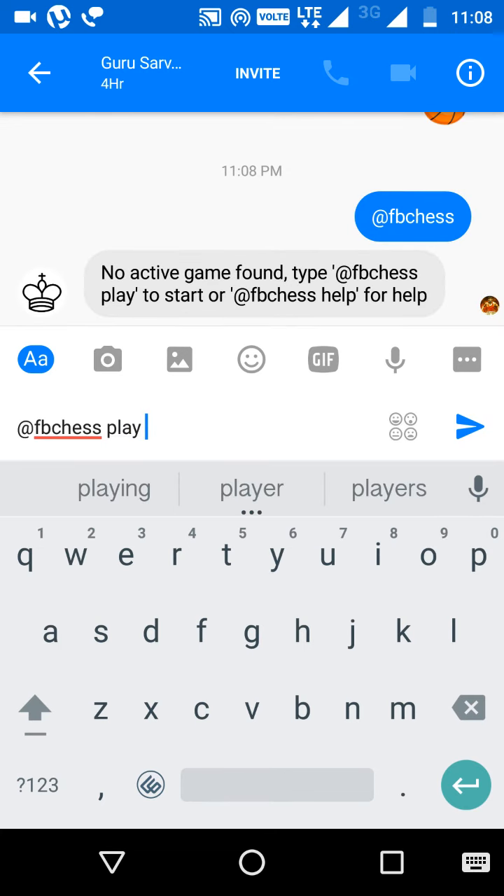
type("white")
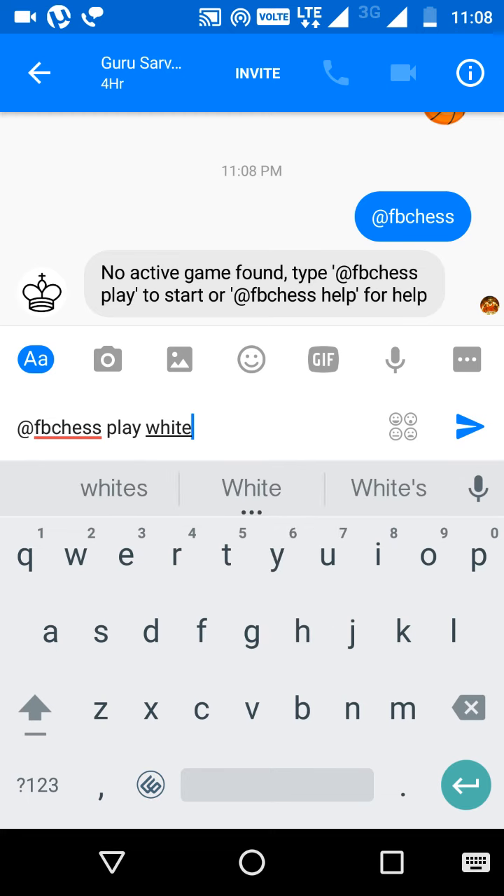
left_click(470, 427)
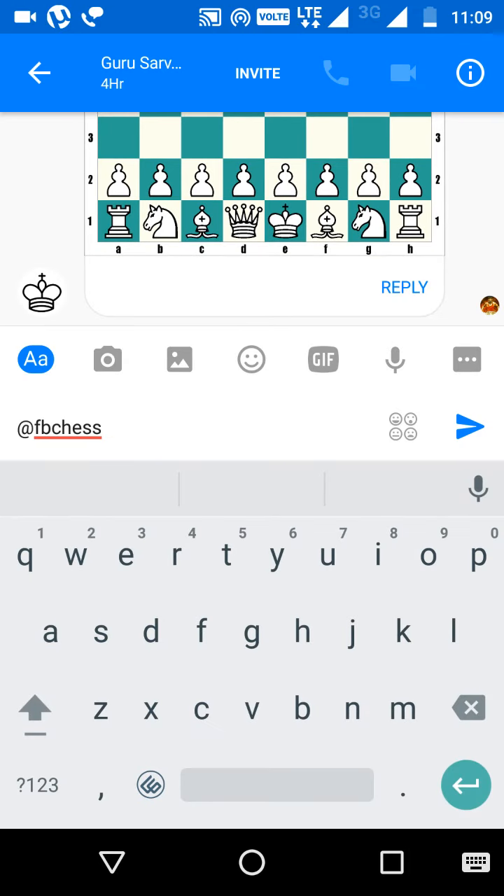
Leave Messenger for the home screen and open the app drawer
left_click(252, 863)
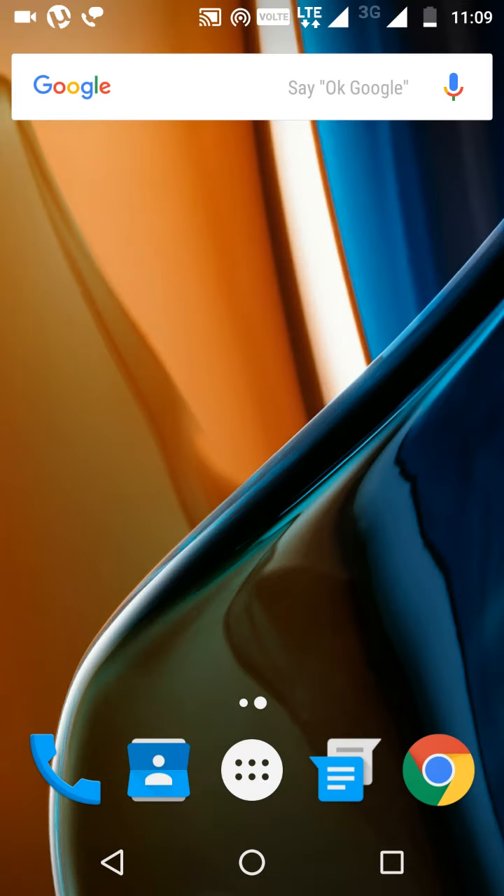
left_click(252, 770)
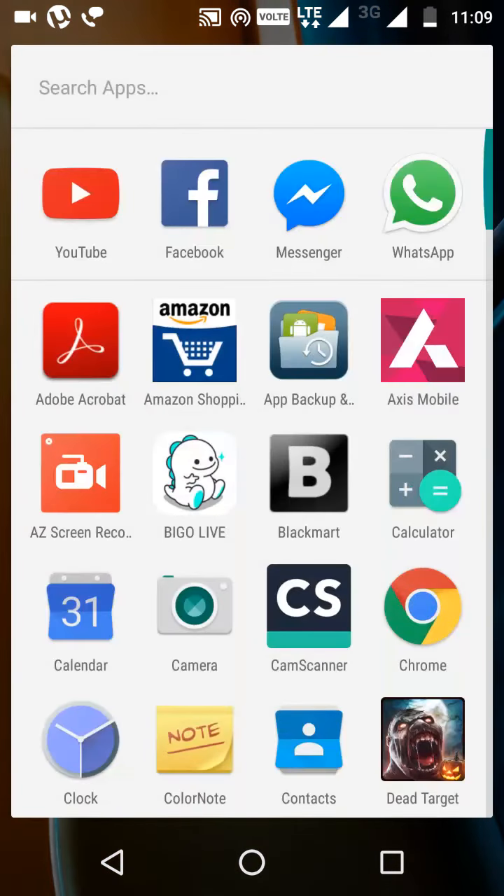